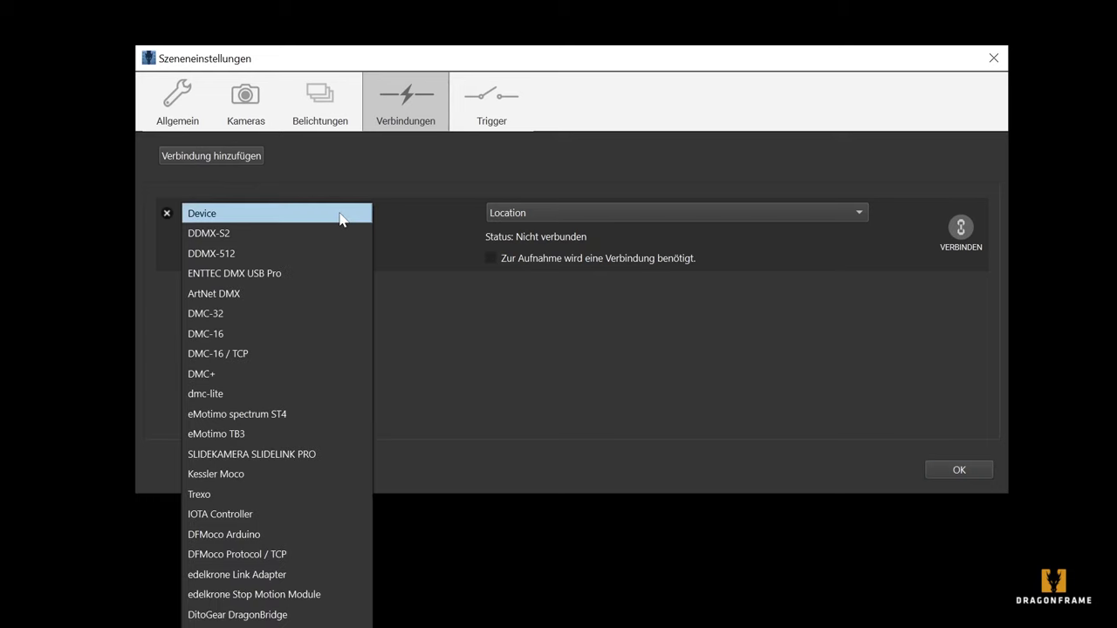
# Connect a dmc-lite device on port USB-SERIAL CH340 (COM10) to the NanoLightBoard
pyautogui.click(205, 393)
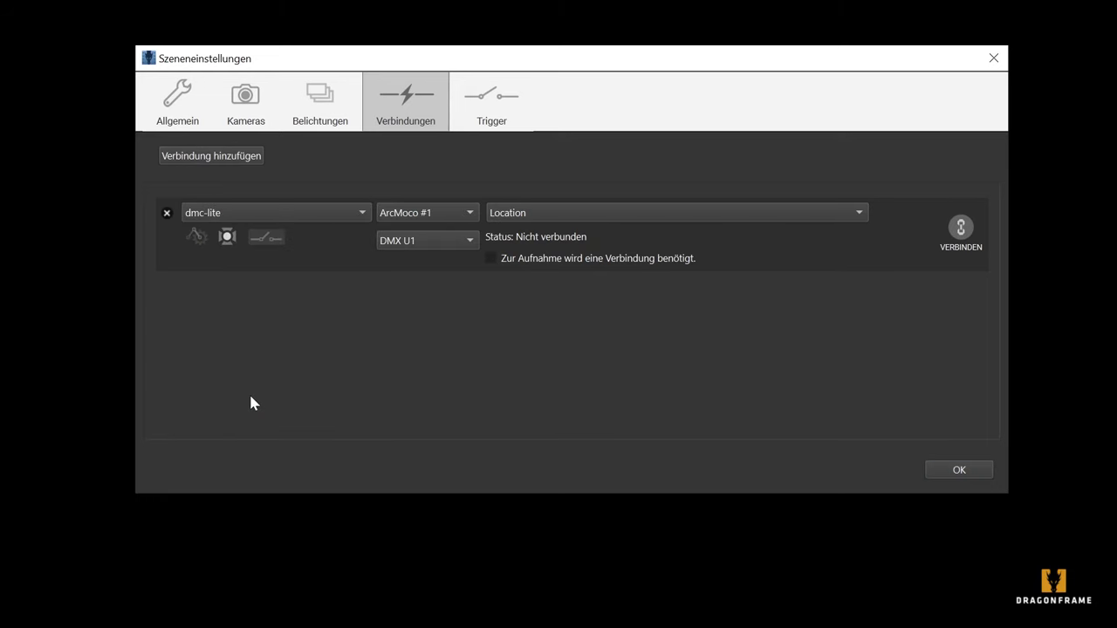
pyautogui.click(676, 212)
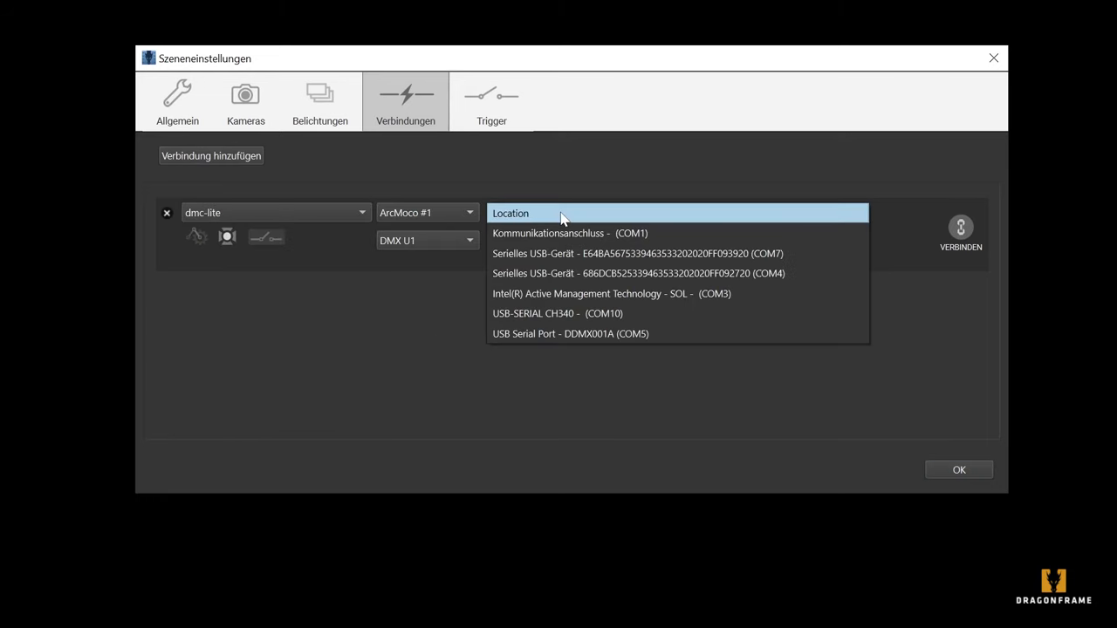
pyautogui.click(557, 313)
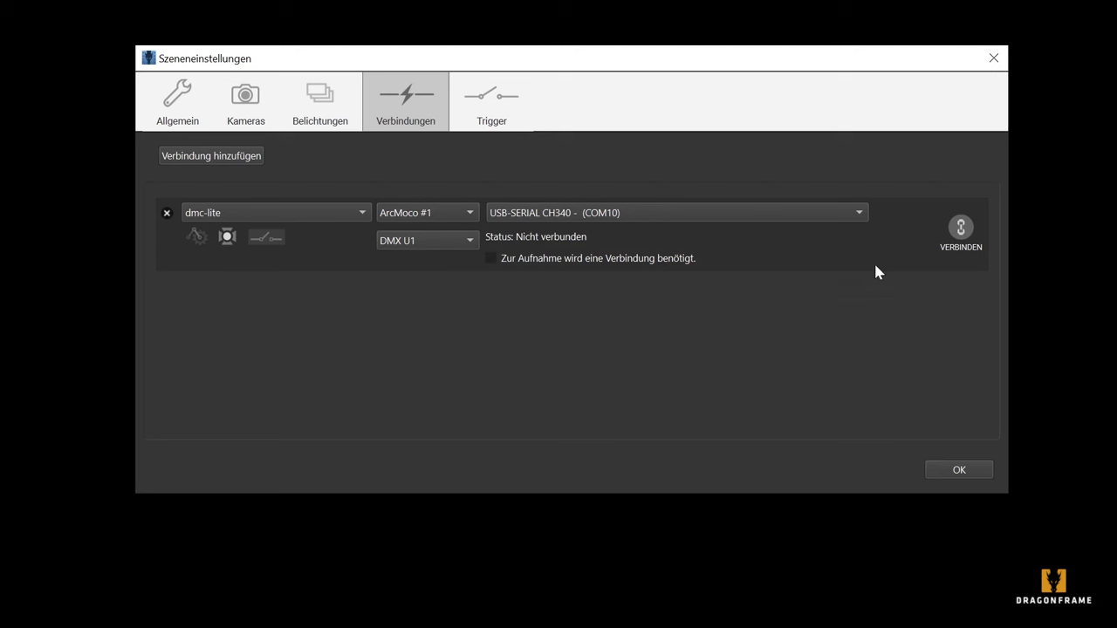
pyautogui.click(960, 227)
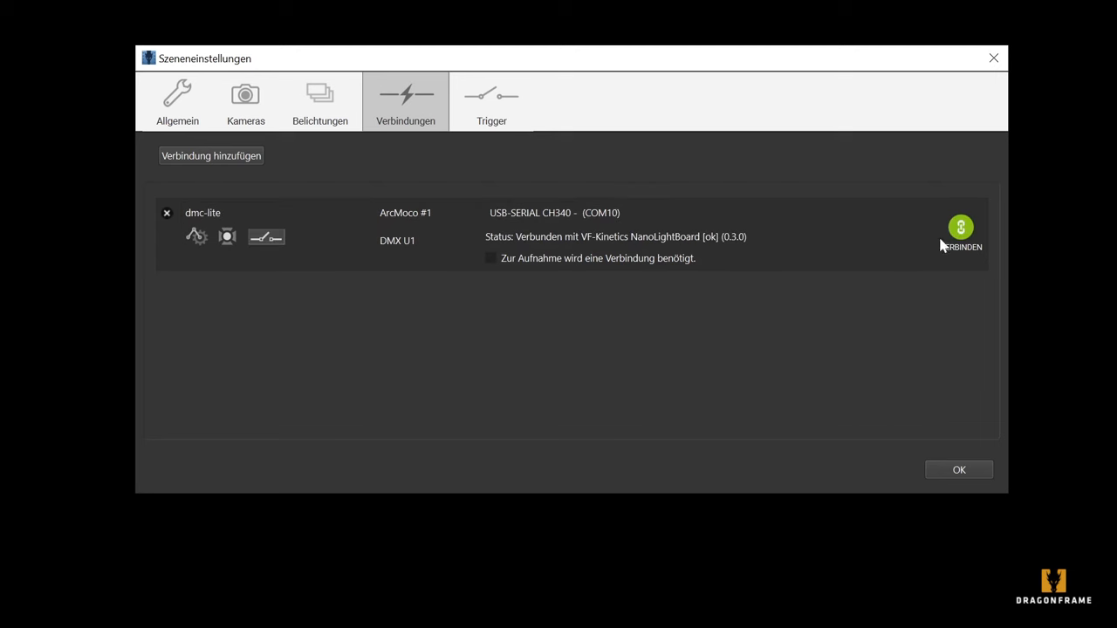
pyautogui.moveTo(775, 247)
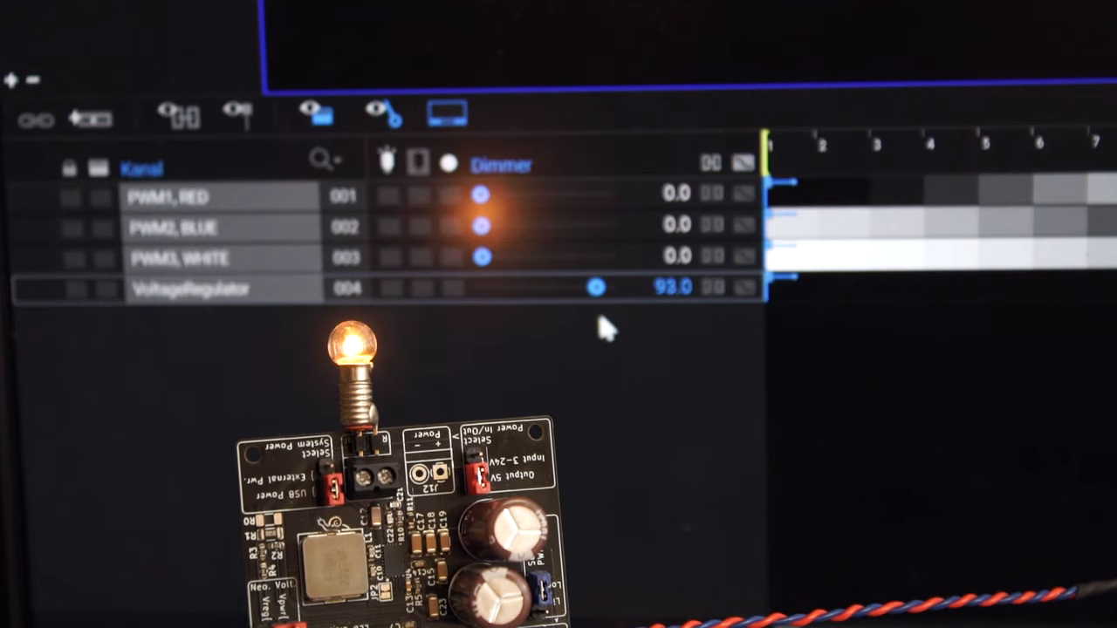
# Open the DMX U1 trigger settings and test Logic Output #1
pyautogui.click(319, 18)
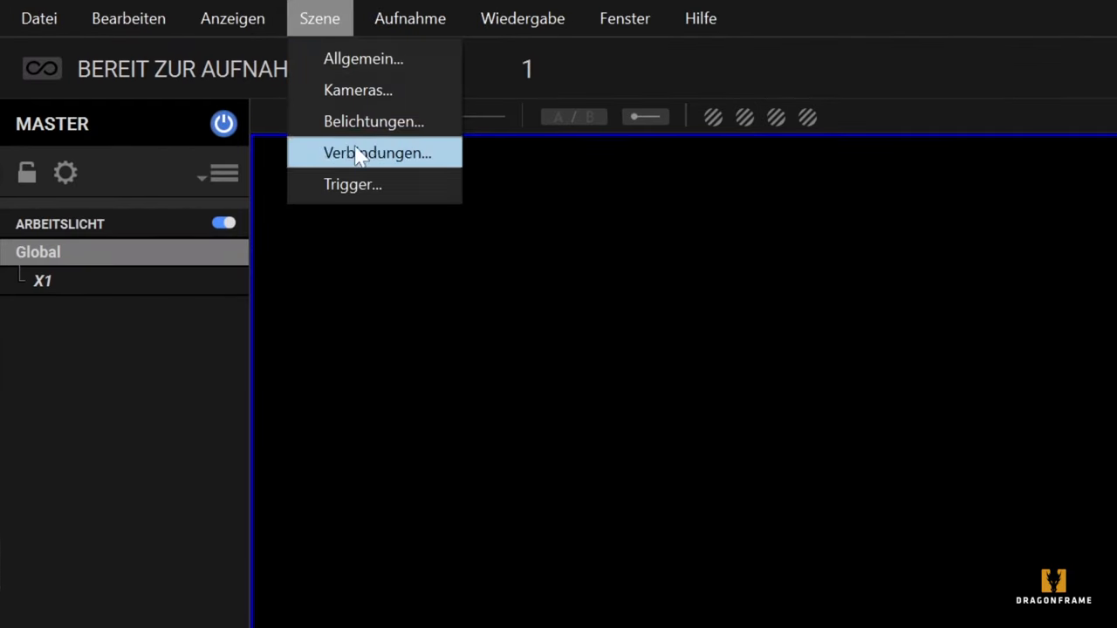
pyautogui.click(377, 153)
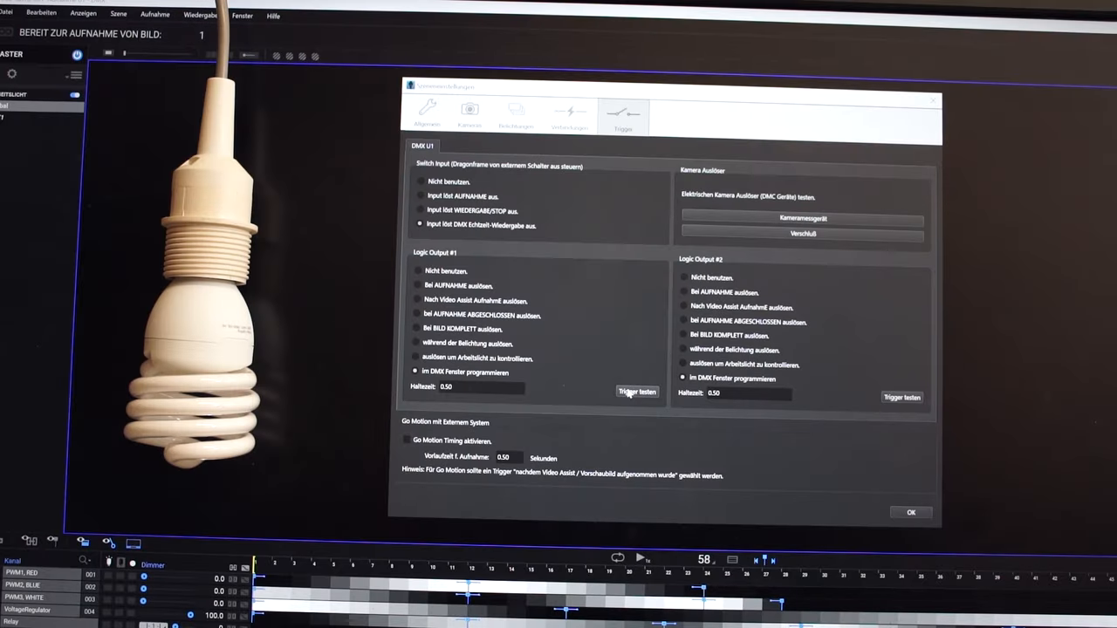
pyautogui.click(637, 391)
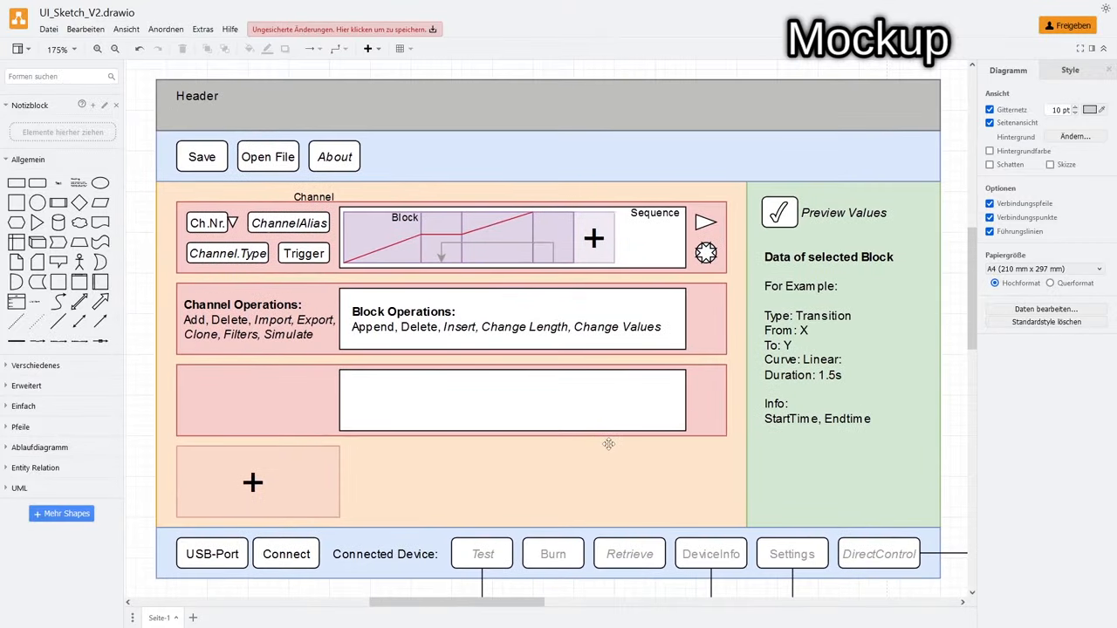
pyautogui.click(334, 156)
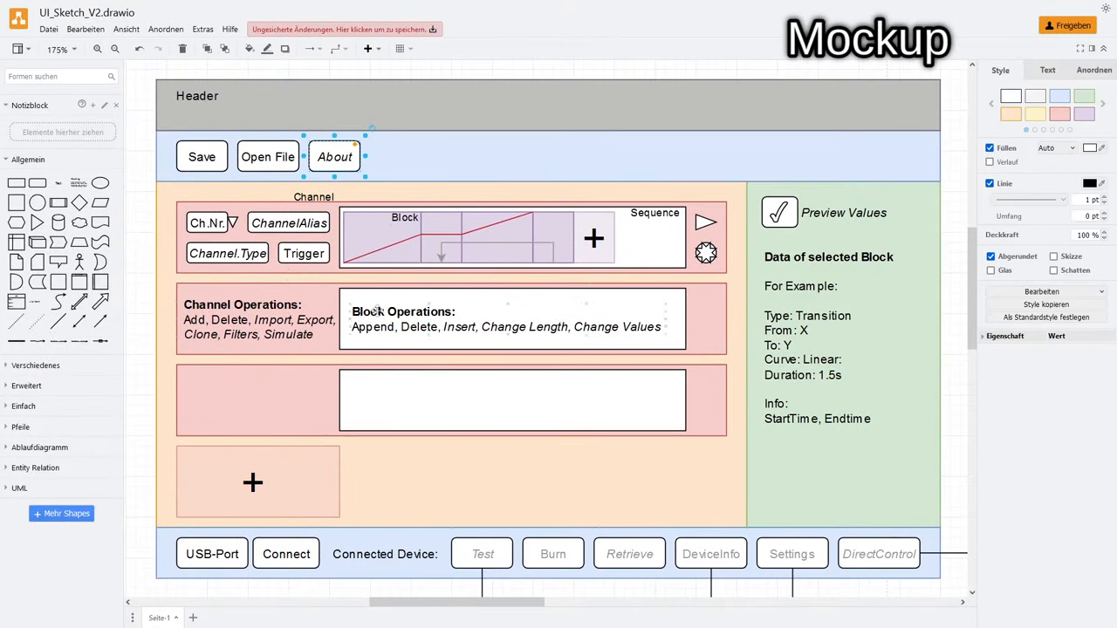
pyautogui.click(206, 223)
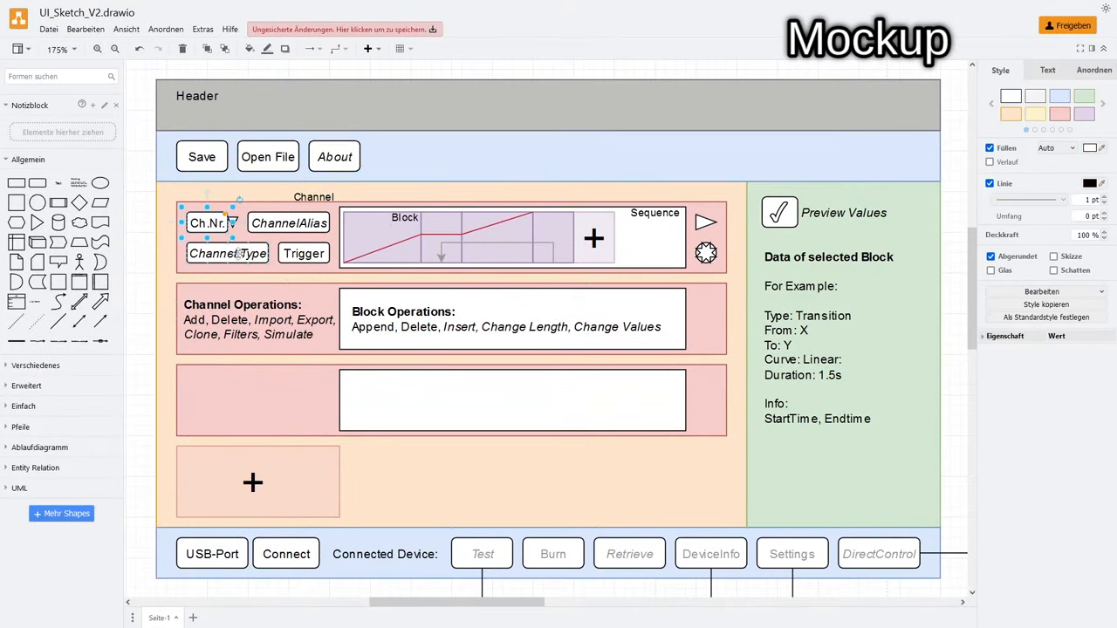
pyautogui.click(550, 237)
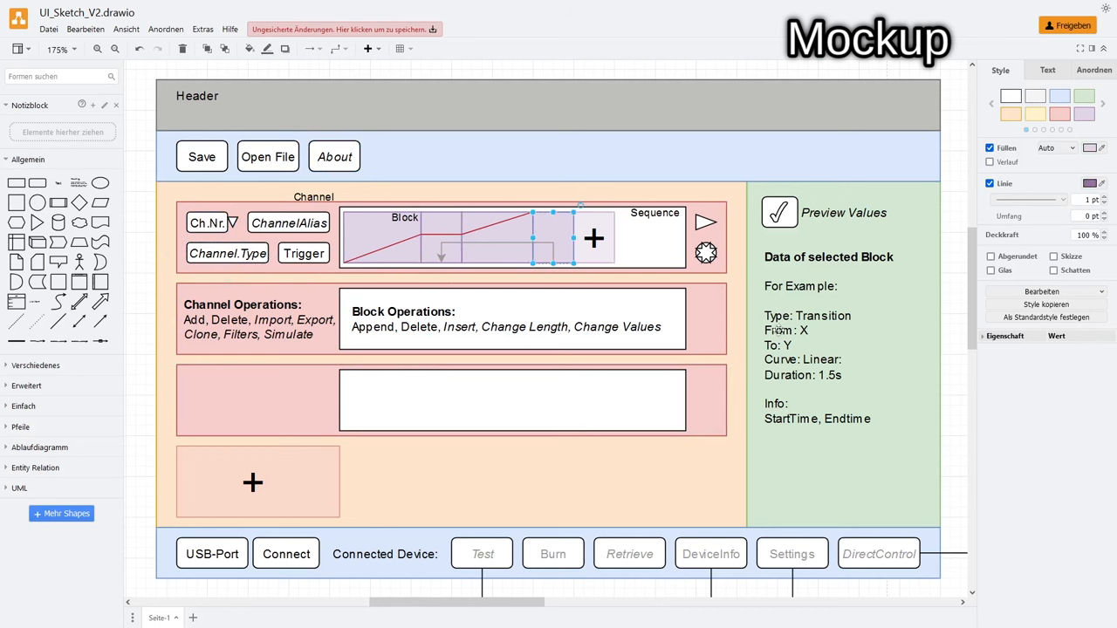
pyautogui.scroll(-3)
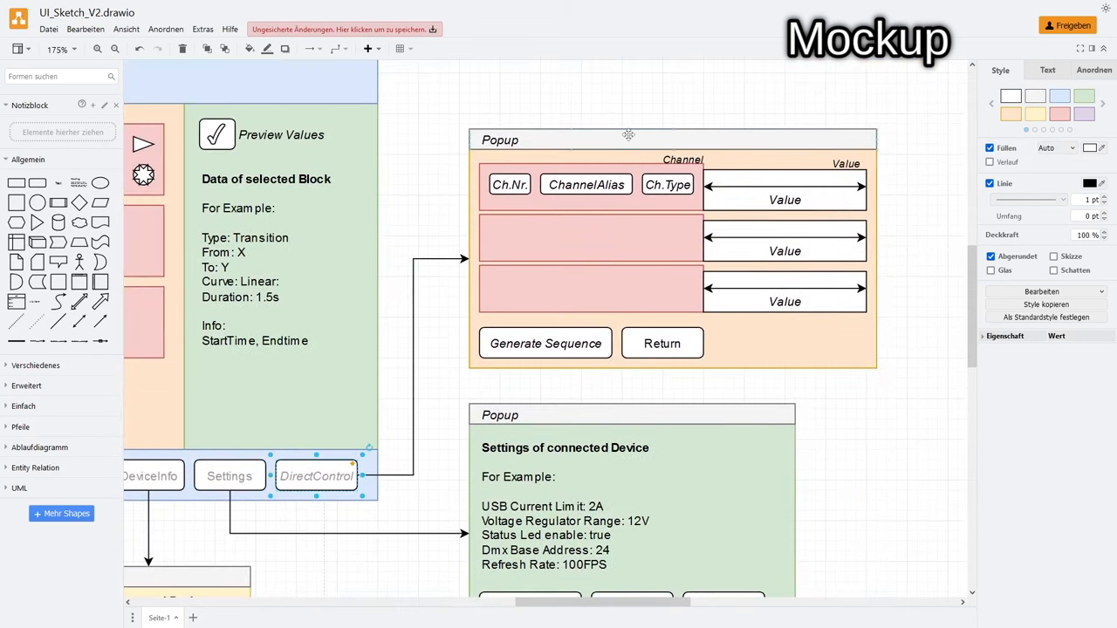
pyautogui.scroll(3)
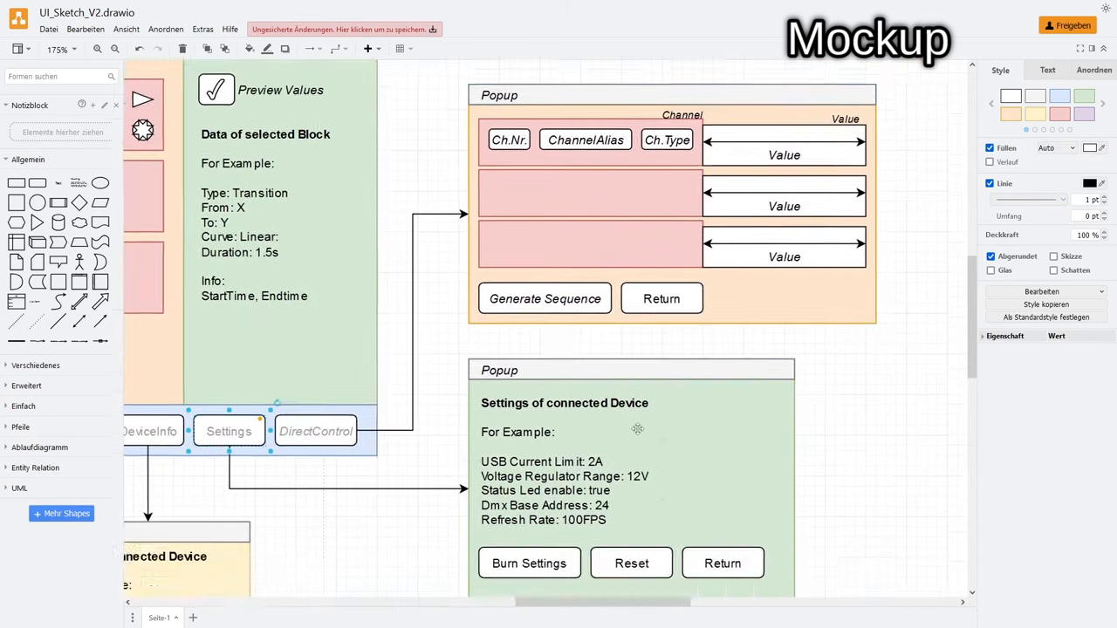
pyautogui.scroll(-3)
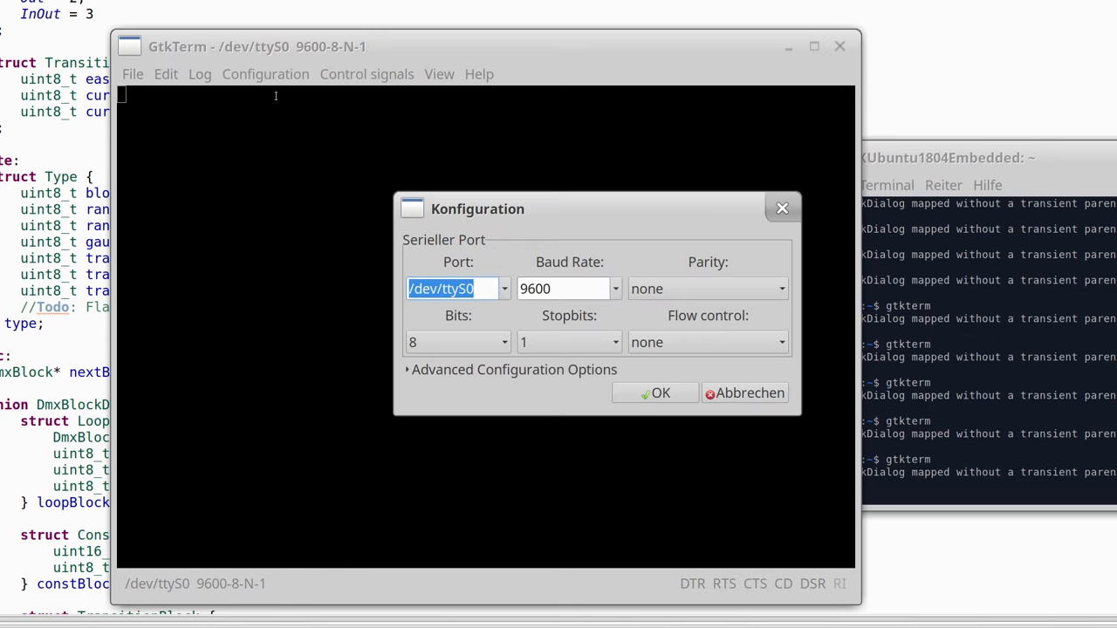
# Set GtkTerm's serial port to /dev/ttyUSB0 and apply it
pyautogui.click(504, 288)
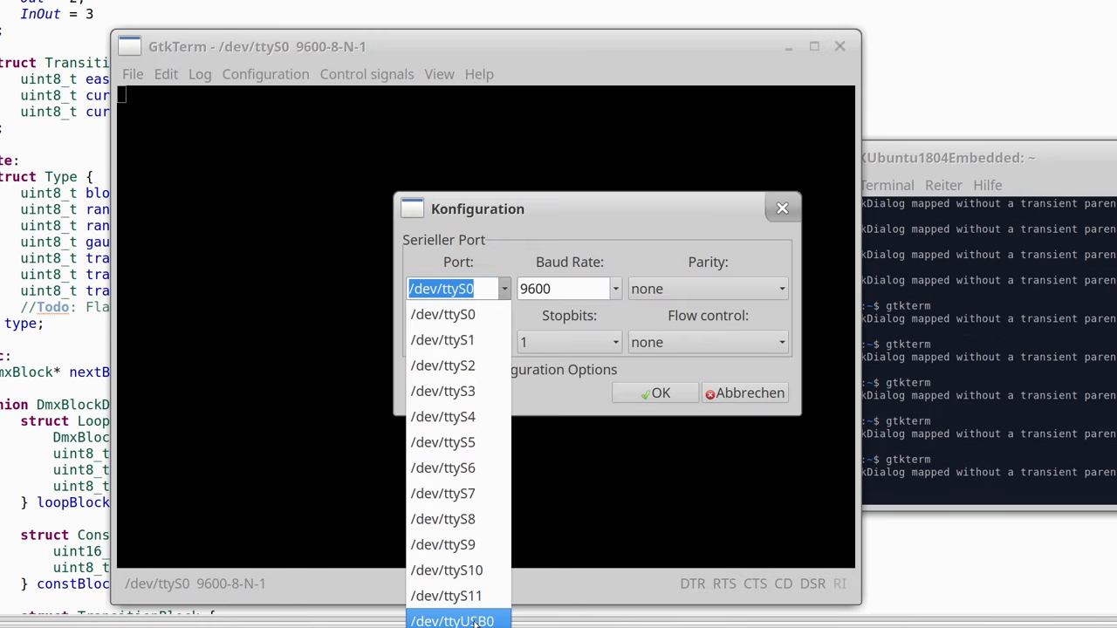
pyautogui.click(452, 621)
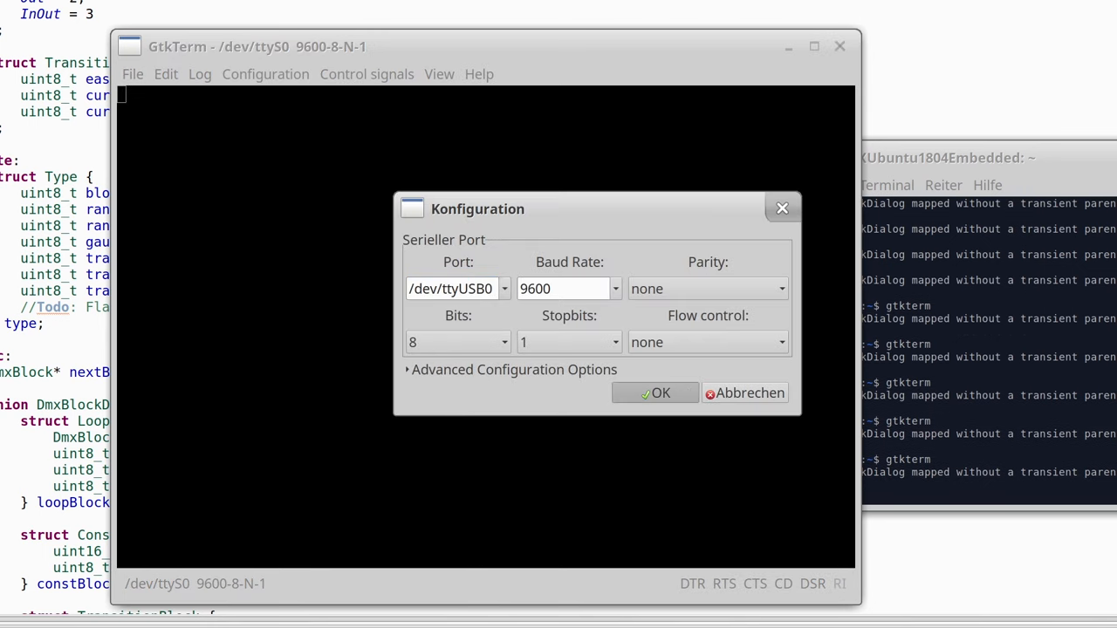
pyautogui.click(655, 393)
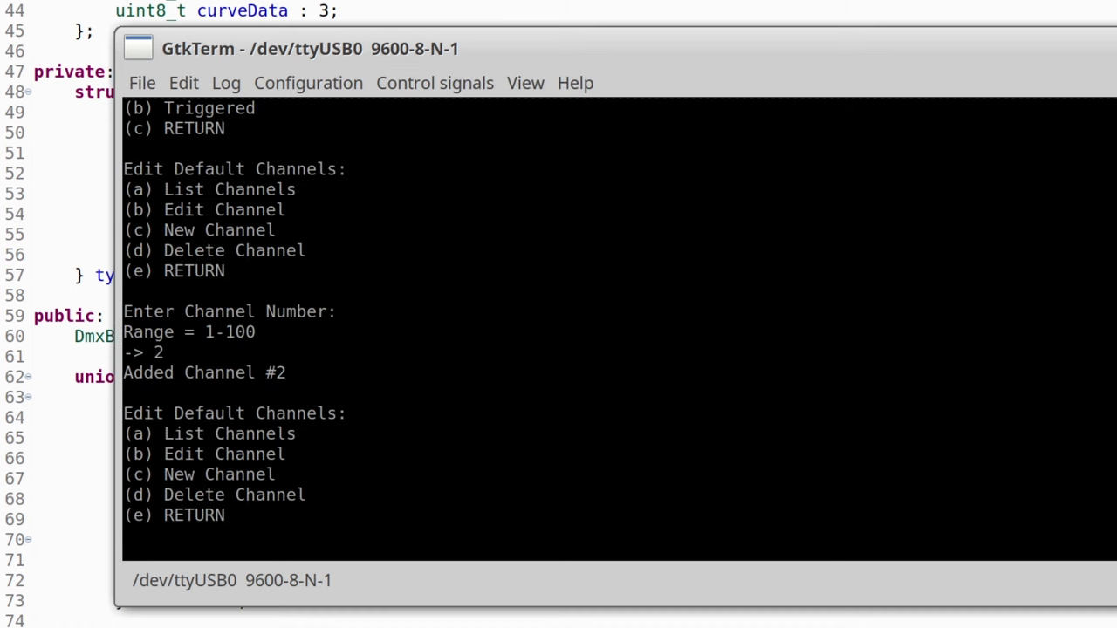
# Add channel 2 and append a 0–255 transition block, entering 1s
pyautogui.write('2')
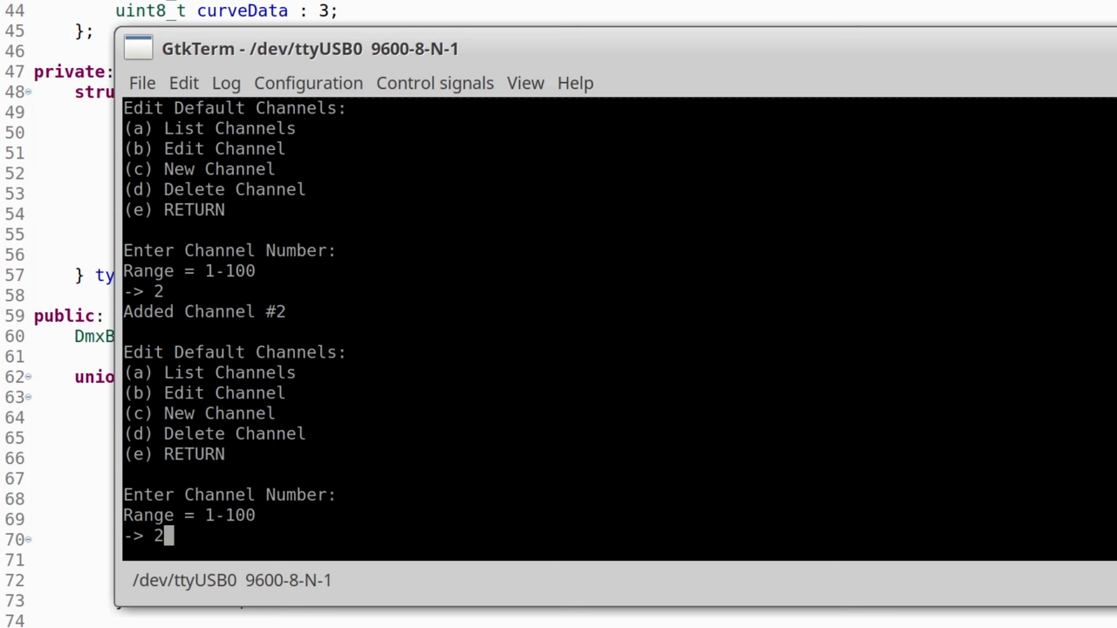
pyautogui.press('Return')
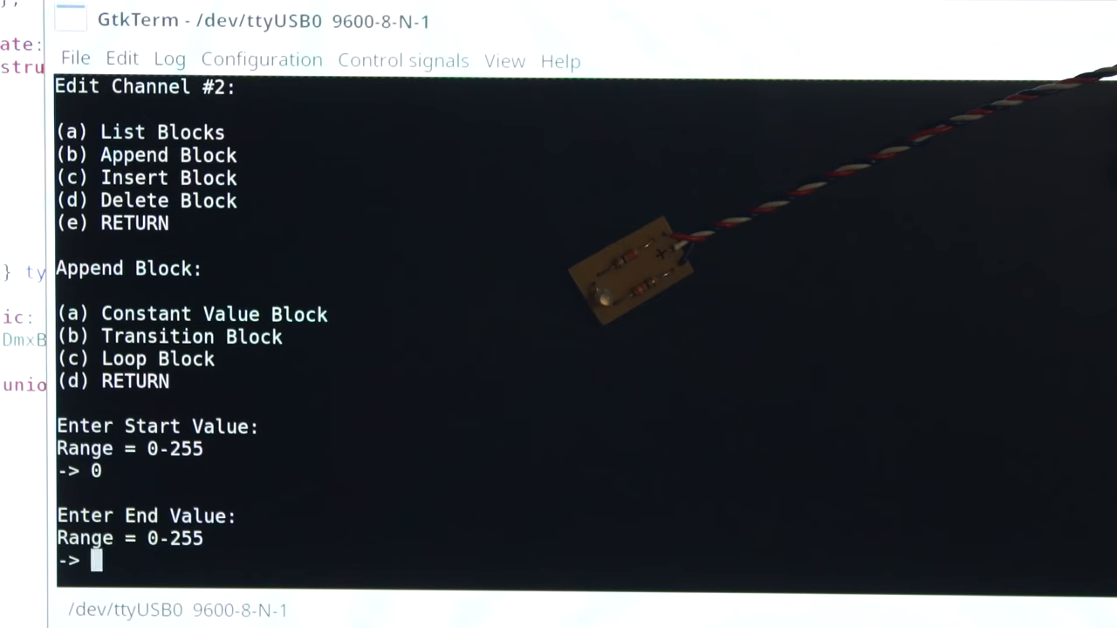
pyautogui.write('255')
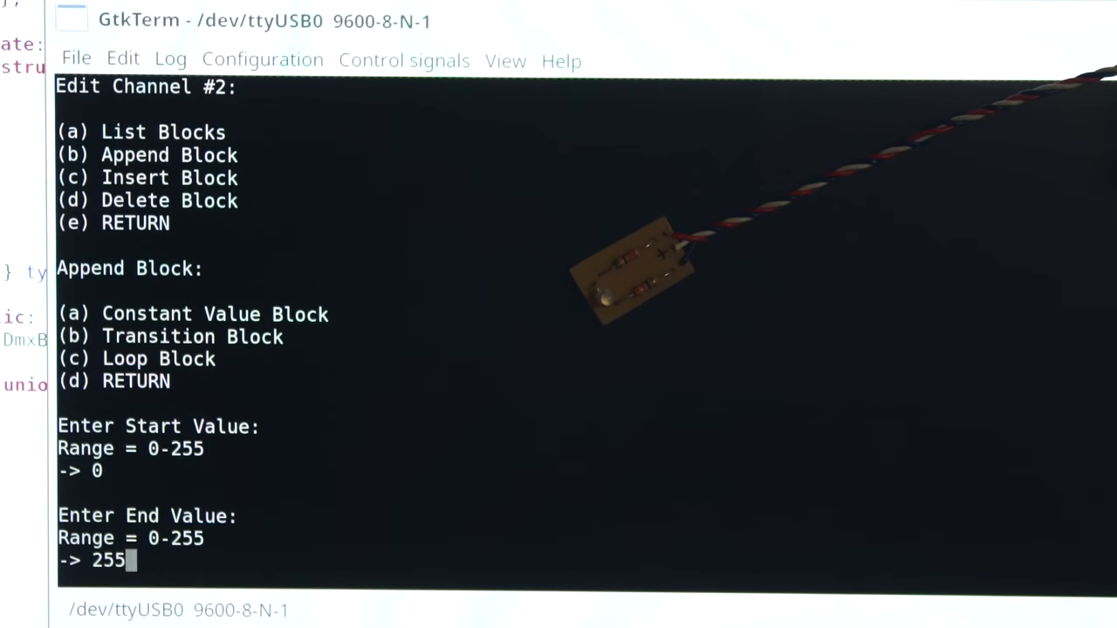
pyautogui.press('Return')
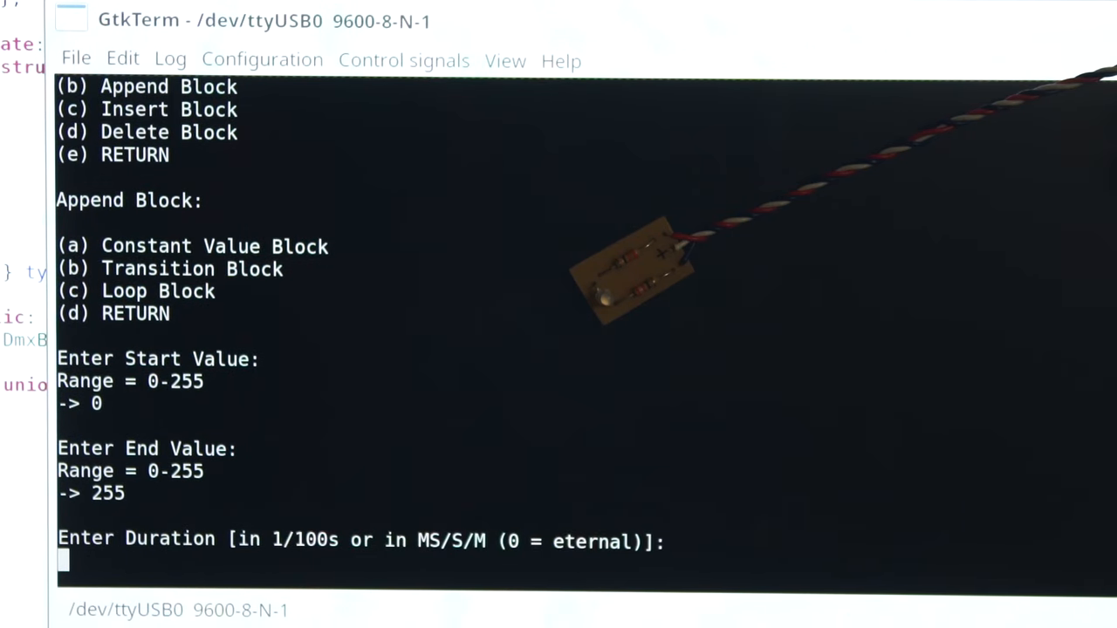
pyautogui.write('1s')
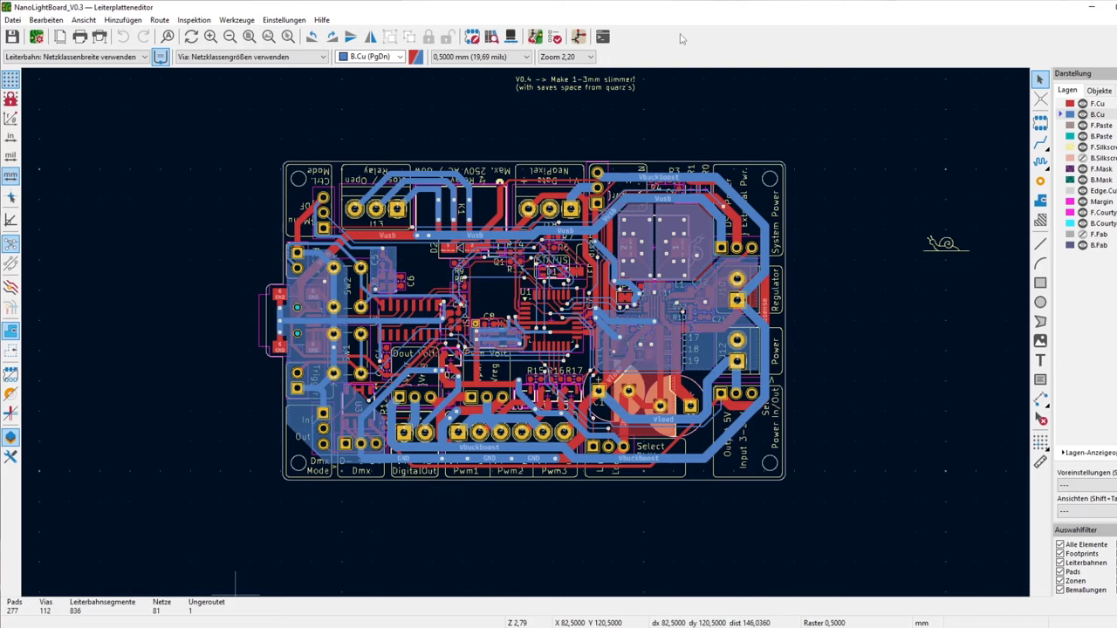
pyautogui.moveTo(642, 332)
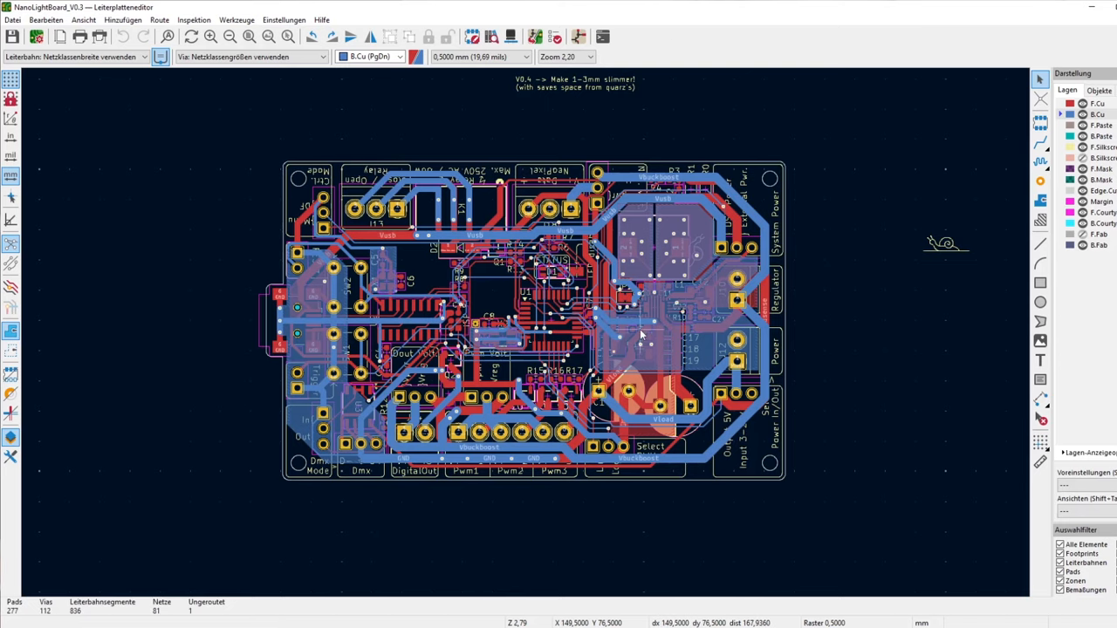